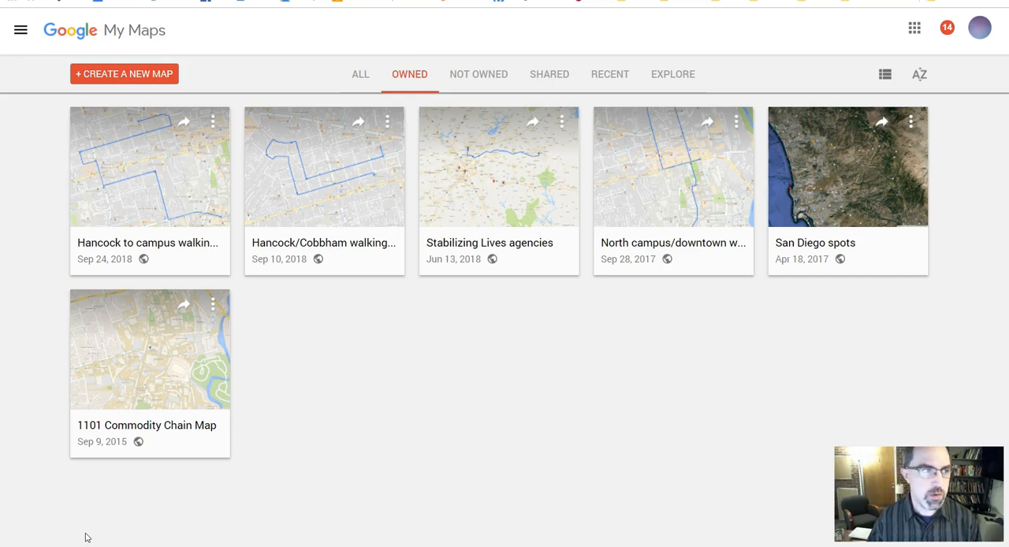
pyautogui.moveTo(430, 22)
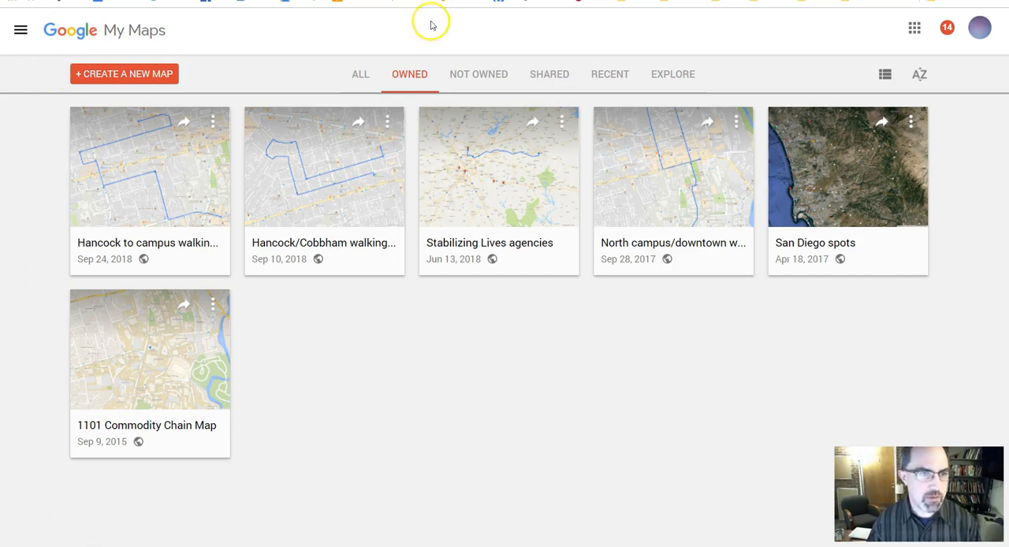
pyautogui.moveTo(527, 338)
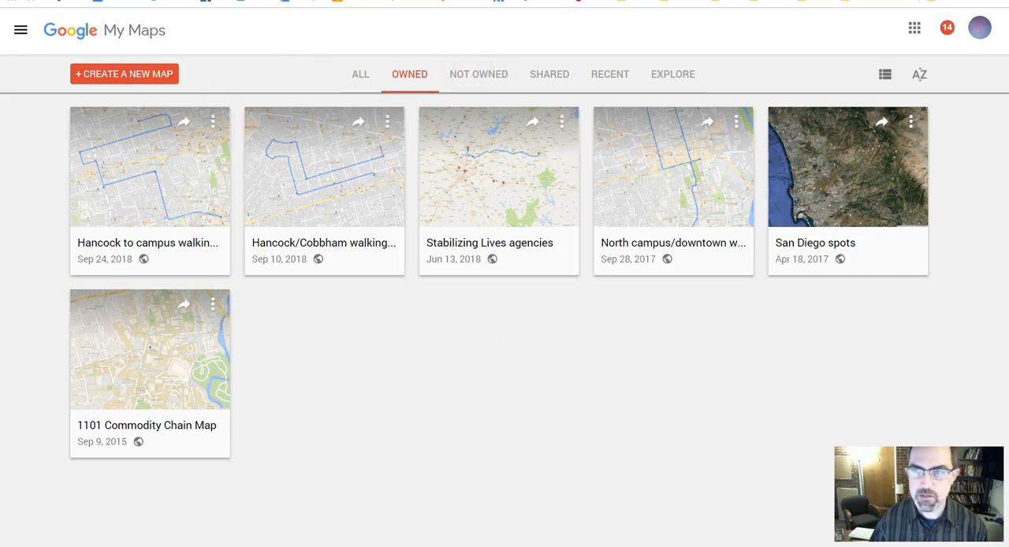
pyautogui.moveTo(352, 343)
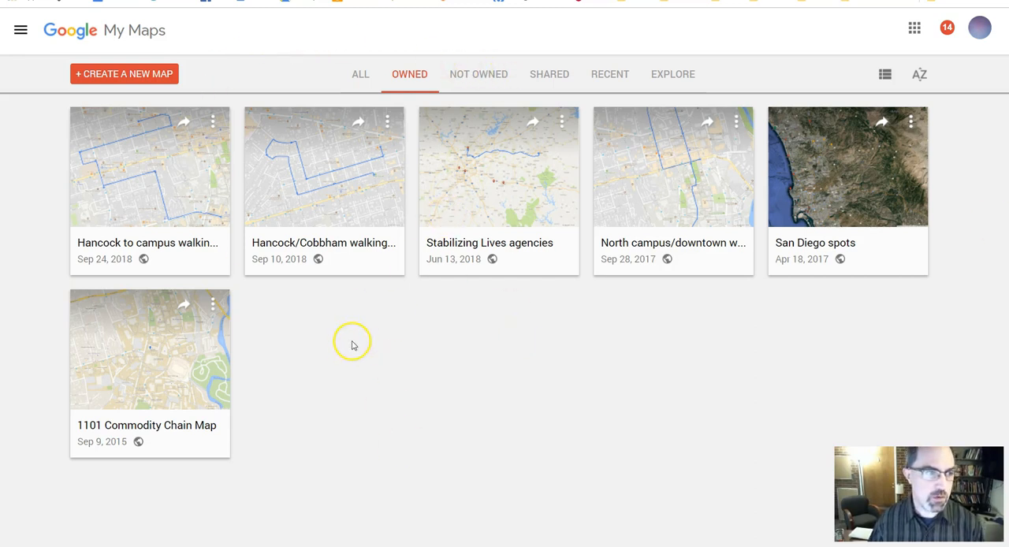
pyautogui.moveTo(105, 73)
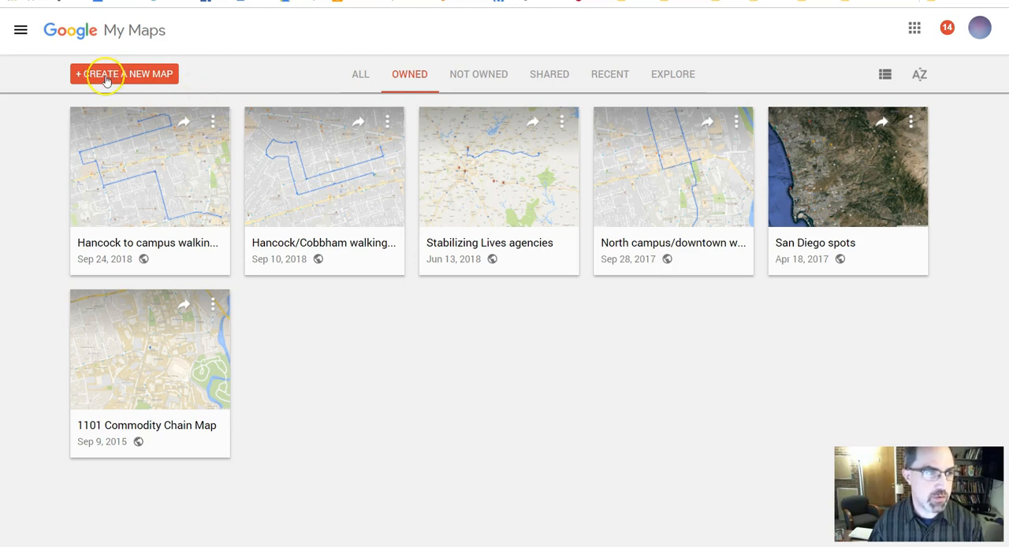
# - Create a blank map centred on Athens and rename its first layer 'Test layer'
pyautogui.click(124, 73)
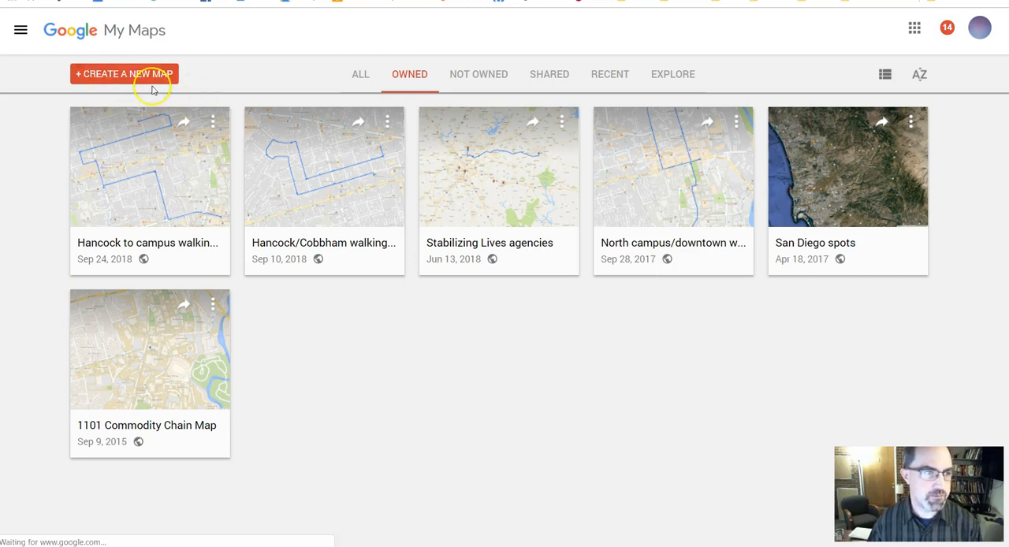
pyautogui.click(124, 74)
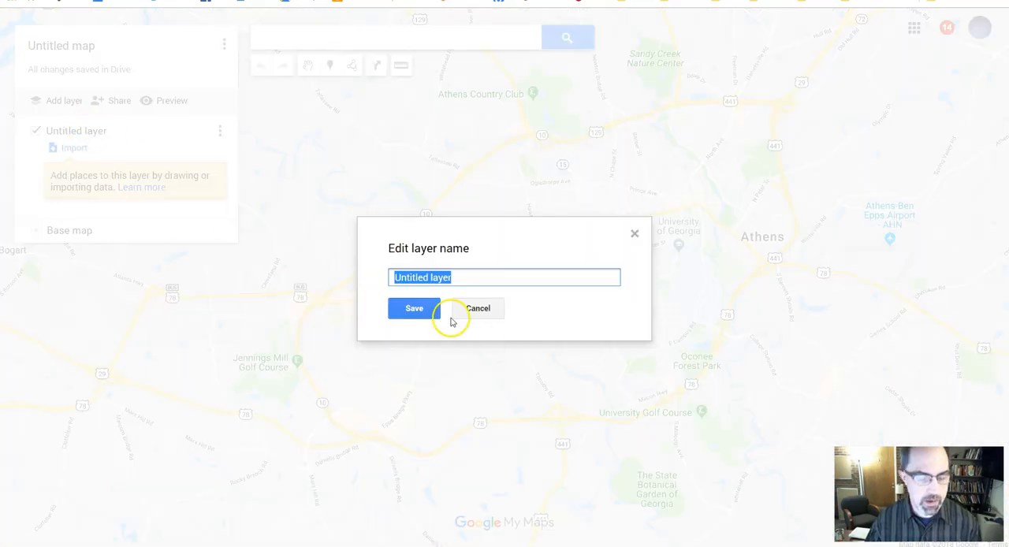
pyautogui.click(414, 308)
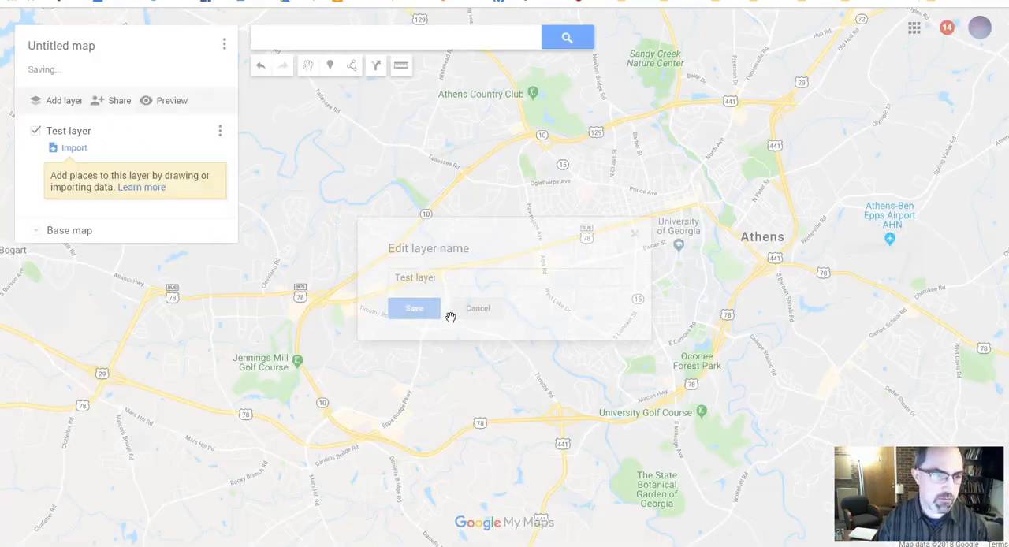
pyautogui.click(414, 307)
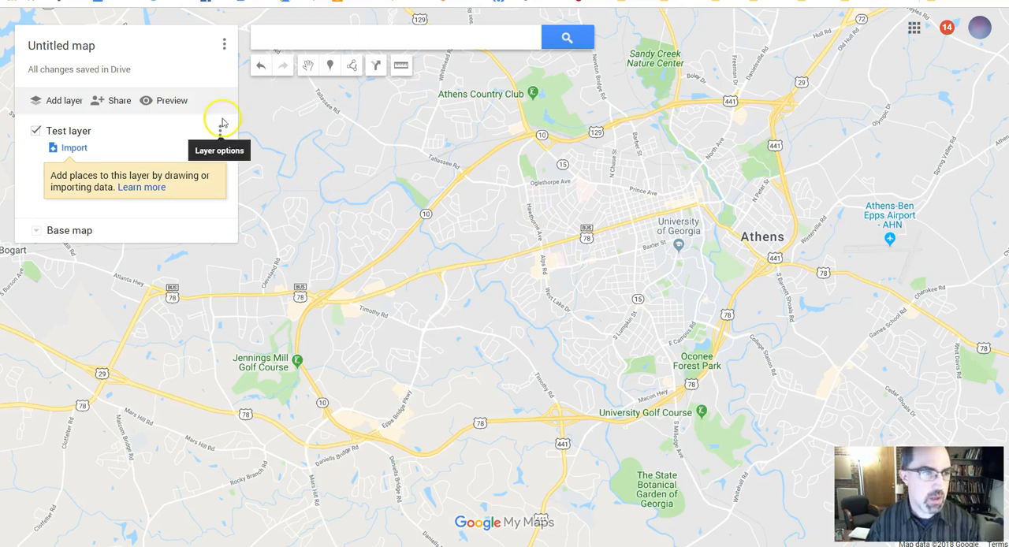
pyautogui.moveTo(330, 65)
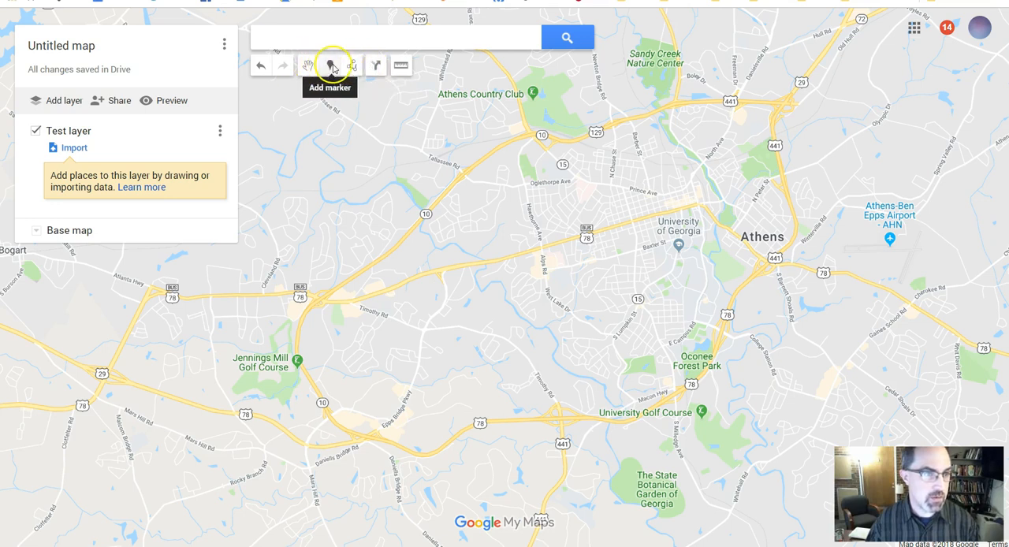
# - Place and save markers Point 1 and Point 2 near the University of Georgia
pyautogui.click(329, 65)
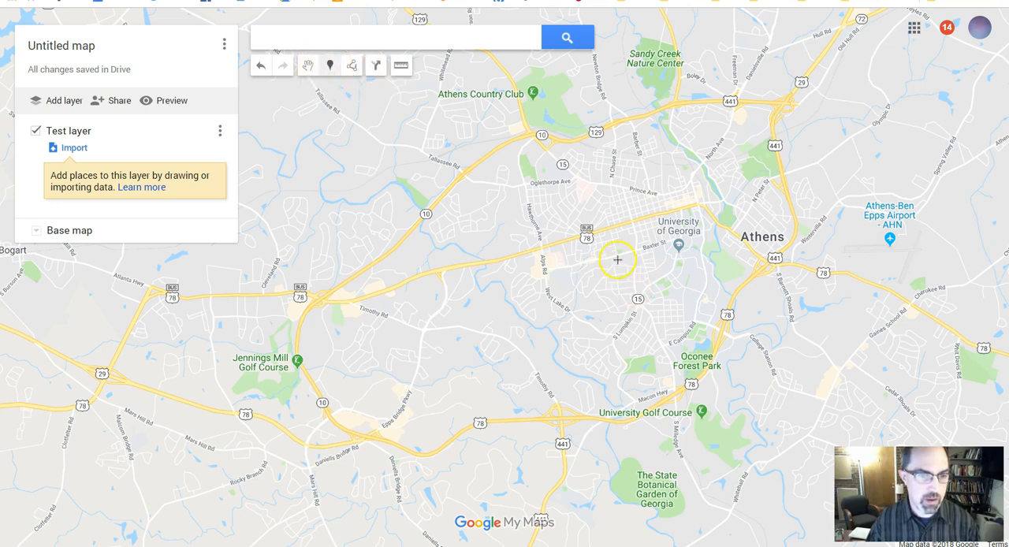
pyautogui.click(618, 259)
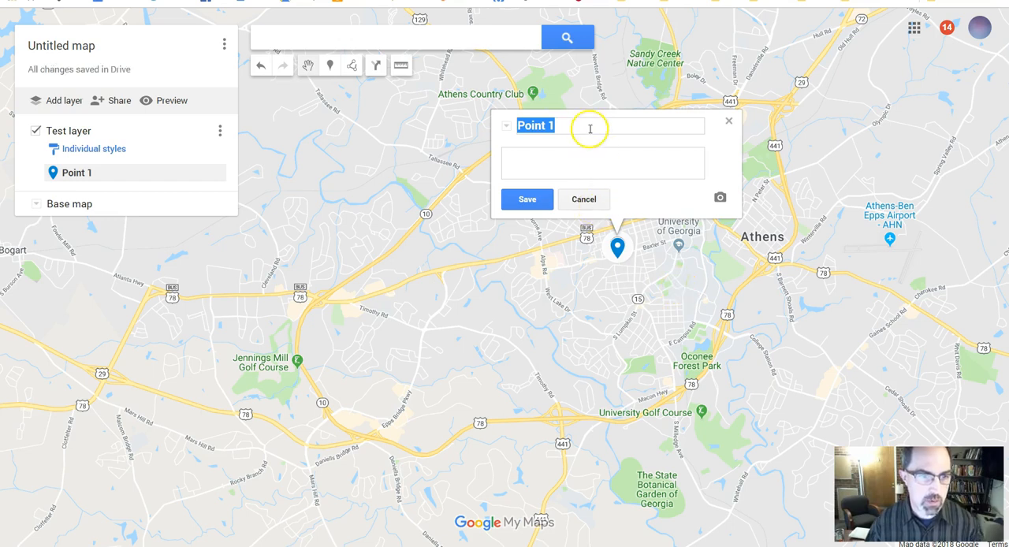
pyautogui.click(527, 199)
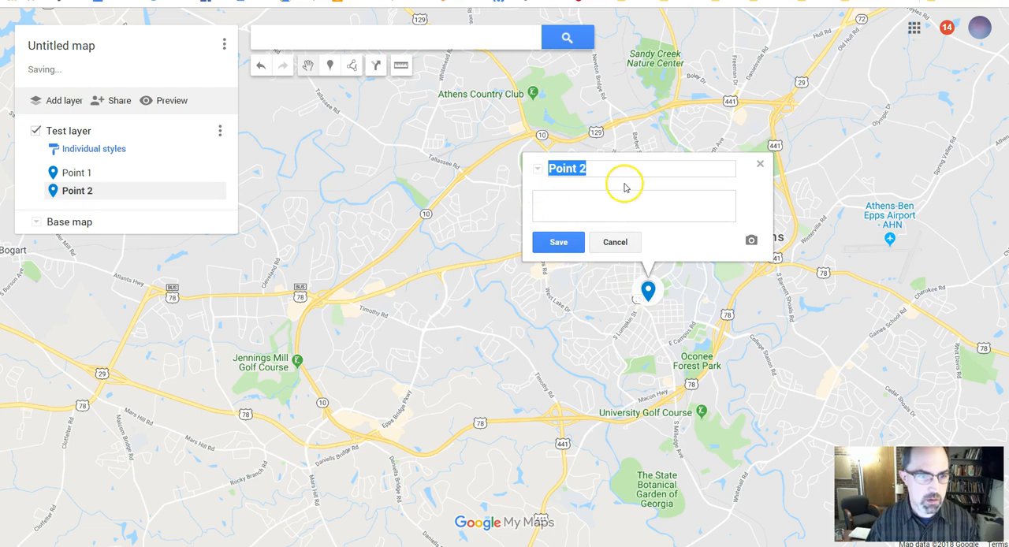
pyautogui.click(558, 242)
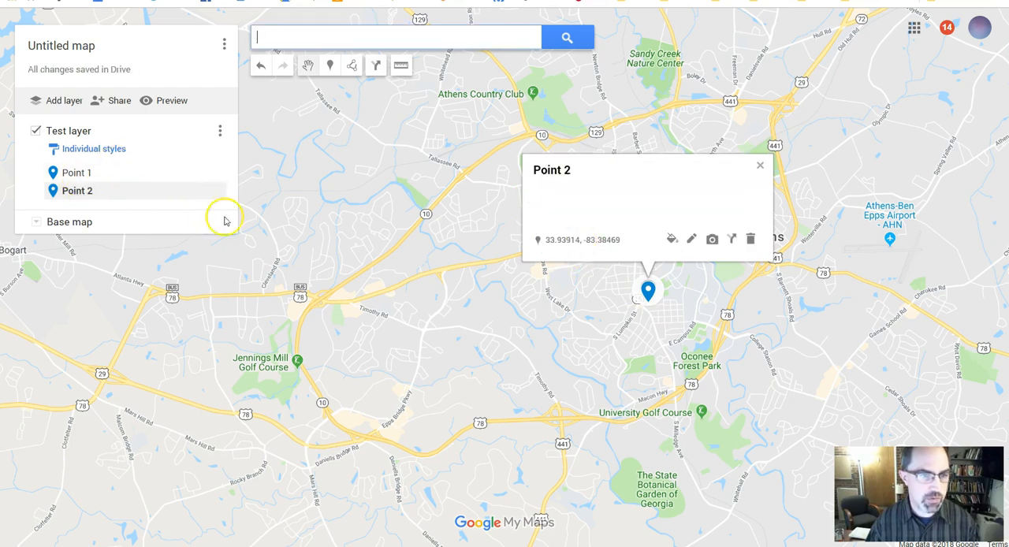
# - Give Point 2 the description 'This is an excellent point.'
pyautogui.click(691, 239)
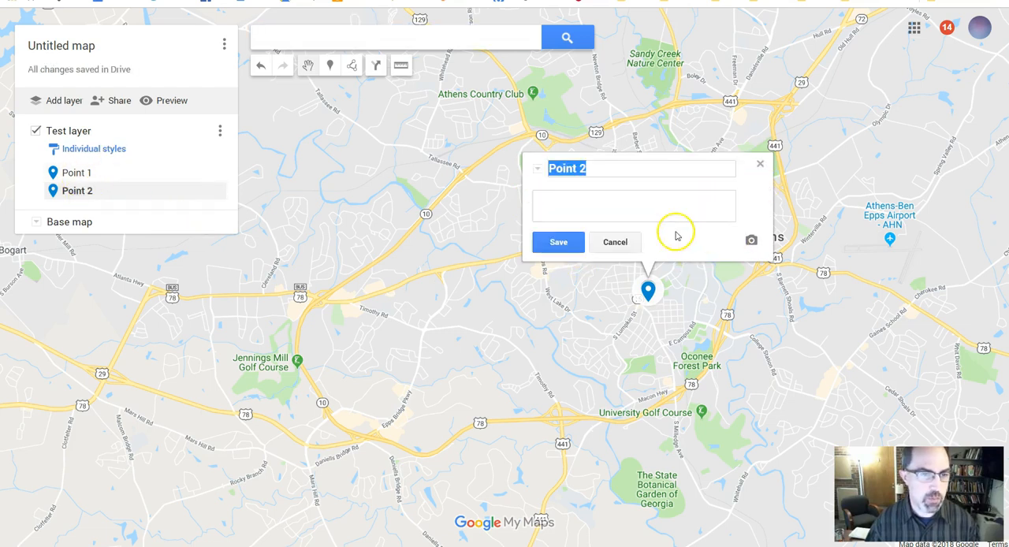
pyautogui.write('This is')
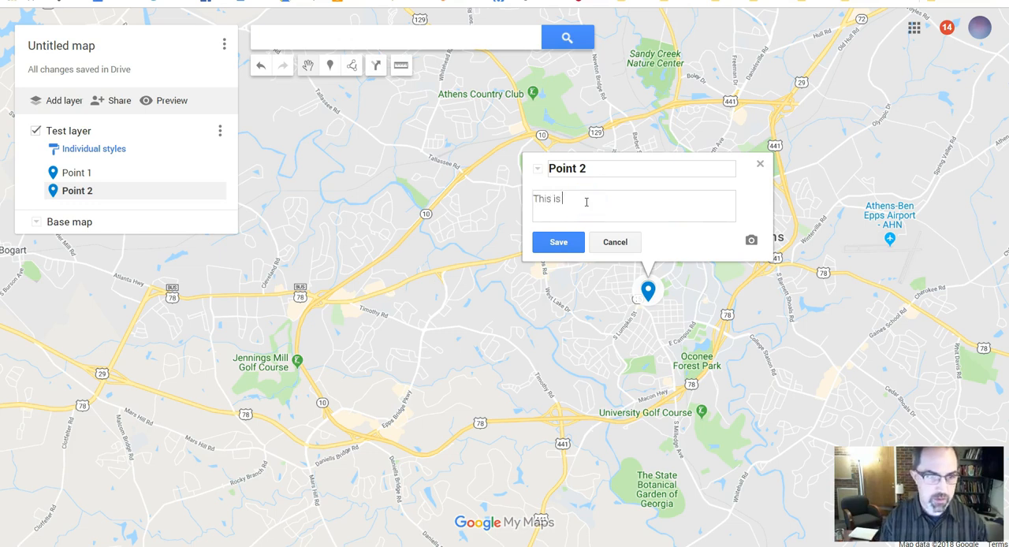
pyautogui.write('an excellent point.')
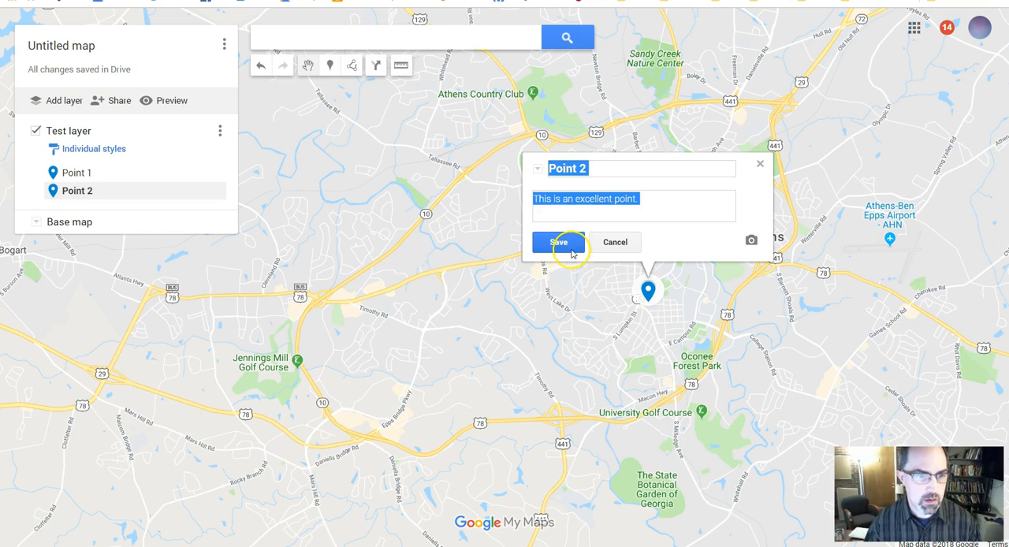
pyautogui.click(558, 242)
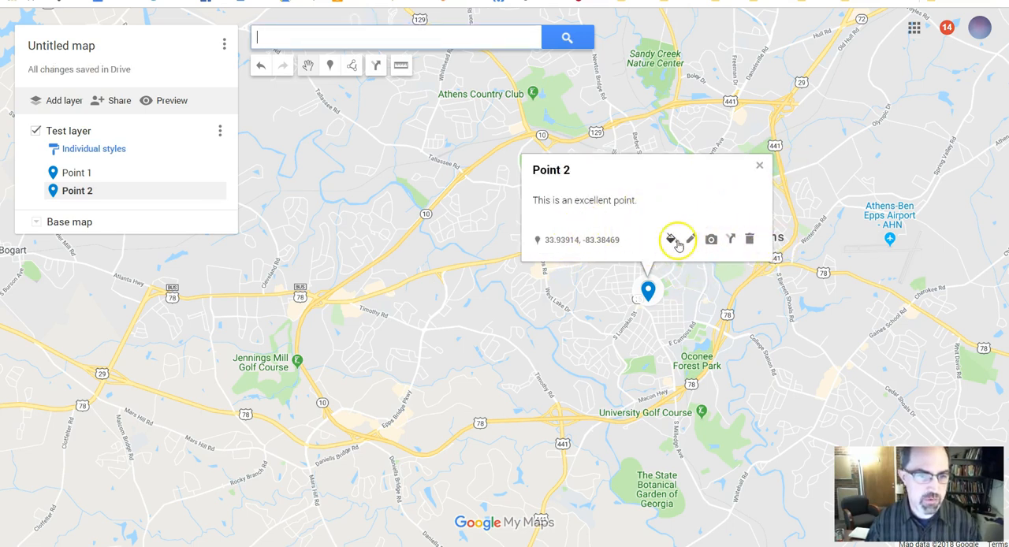
pyautogui.moveTo(710, 239)
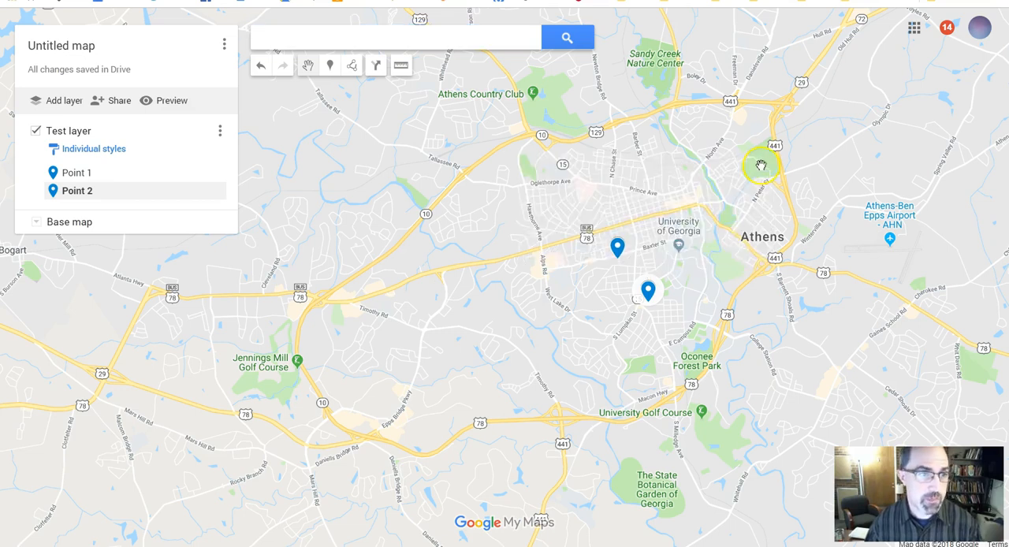
# - Draw Line 3 near campus and save it with the description 'Go here.'
pyautogui.click(352, 65)
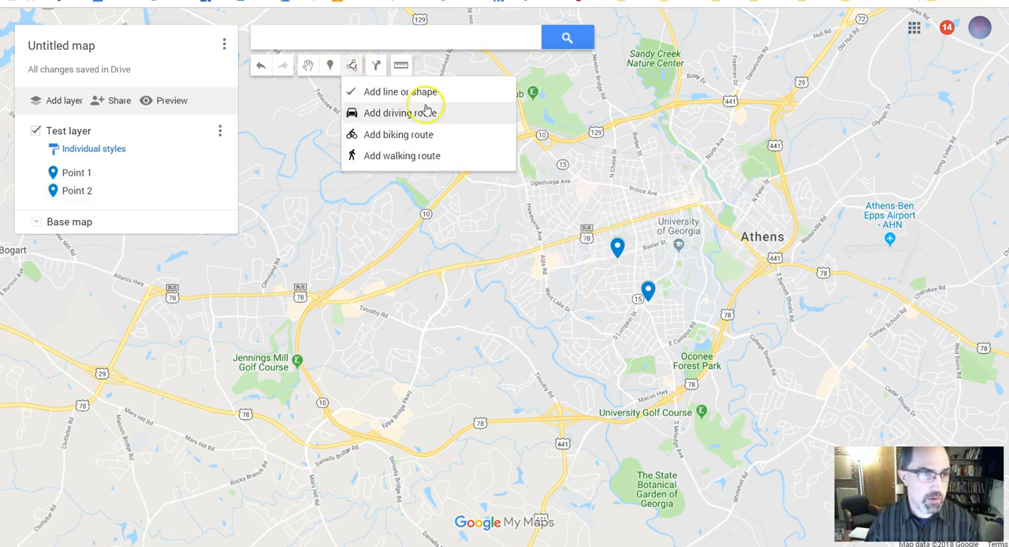
pyautogui.moveTo(404, 91)
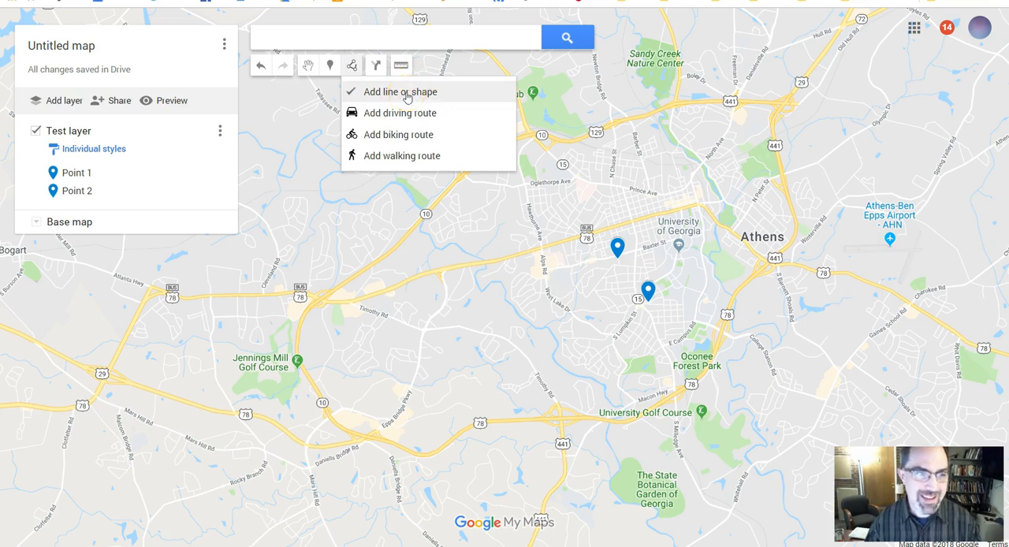
pyautogui.click(407, 92)
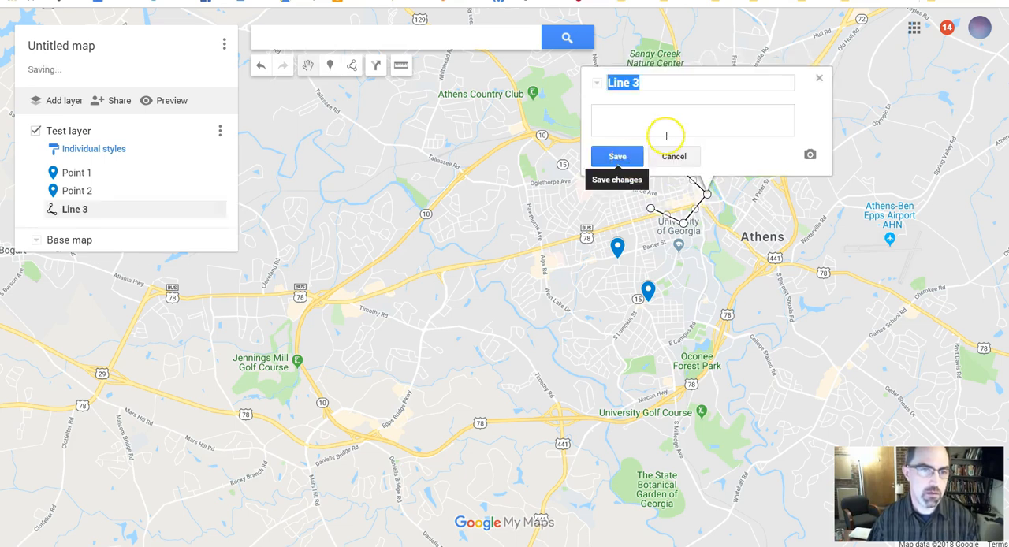
pyautogui.click(692, 120)
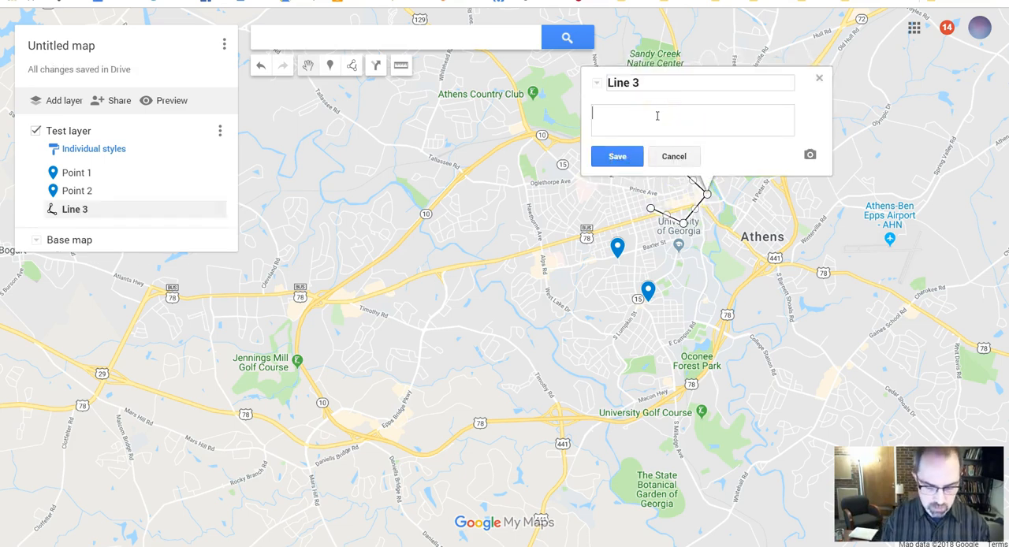
pyautogui.write('Go here.')
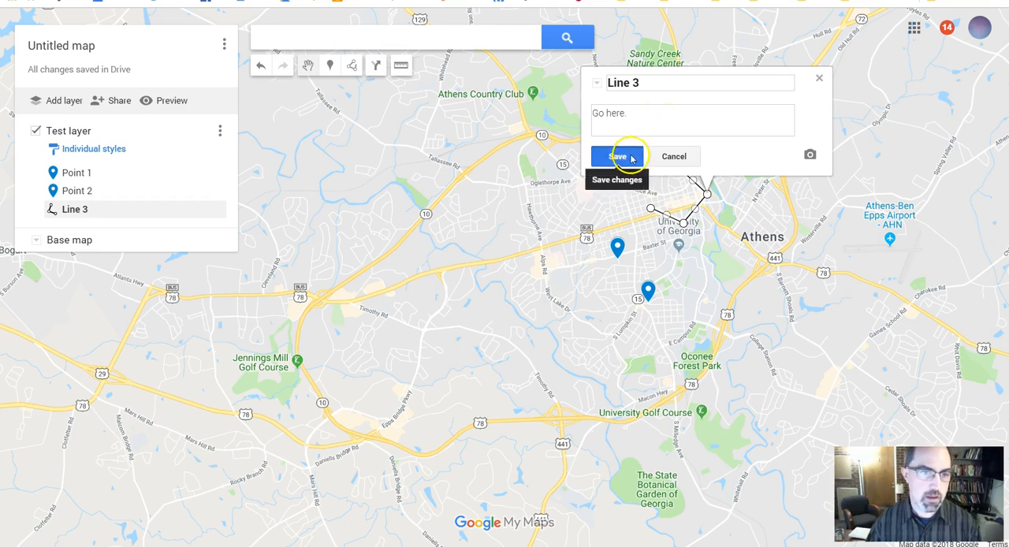
pyautogui.click(618, 157)
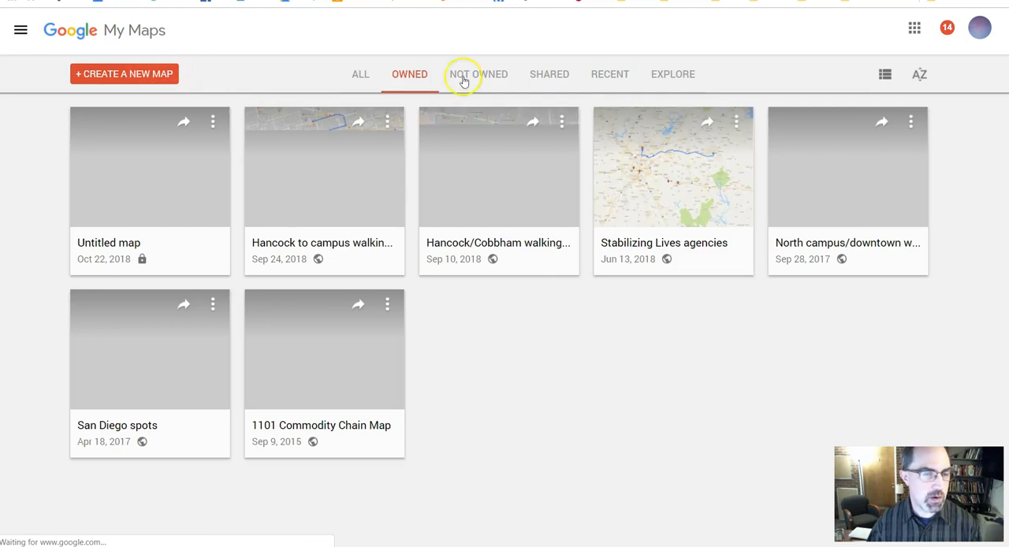
# - Go back to the My Maps gallery to view the new Untitled map
pyautogui.click(476, 73)
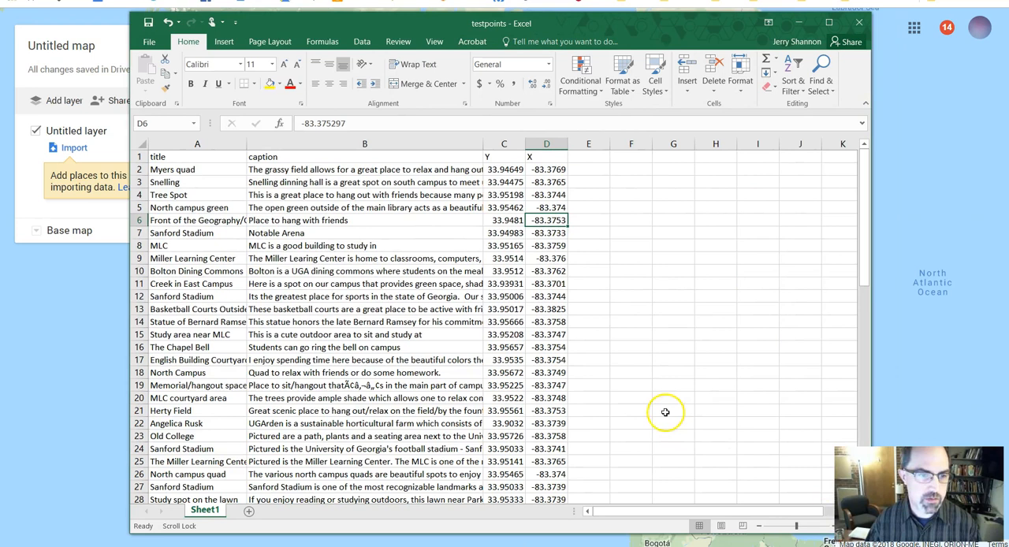
pyautogui.moveTo(198, 194)
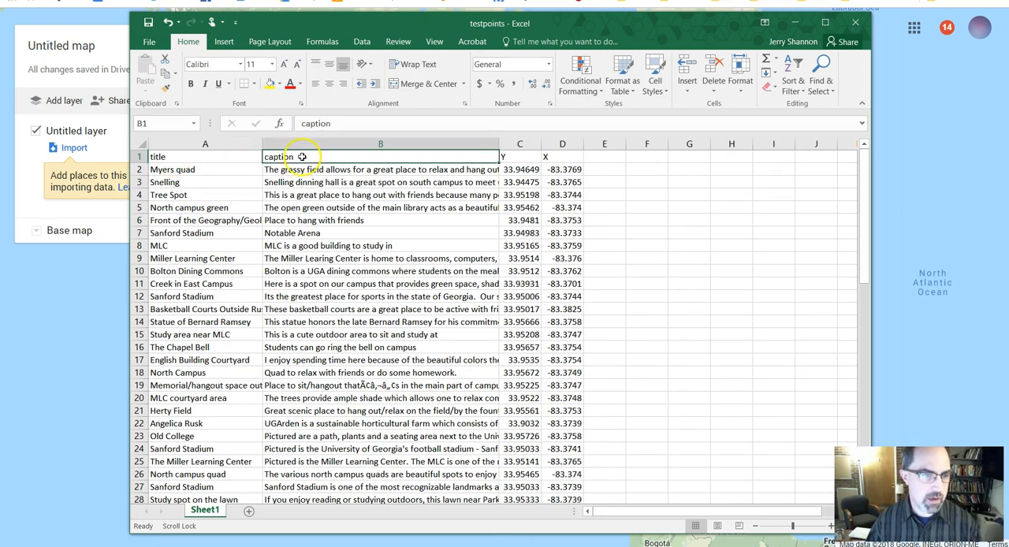
pyautogui.click(561, 156)
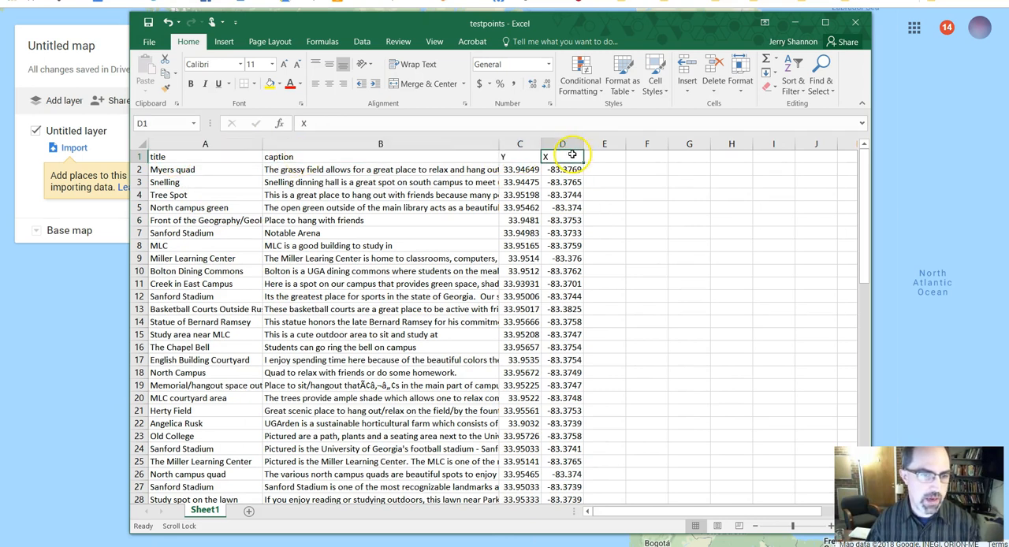
pyautogui.click(520, 156)
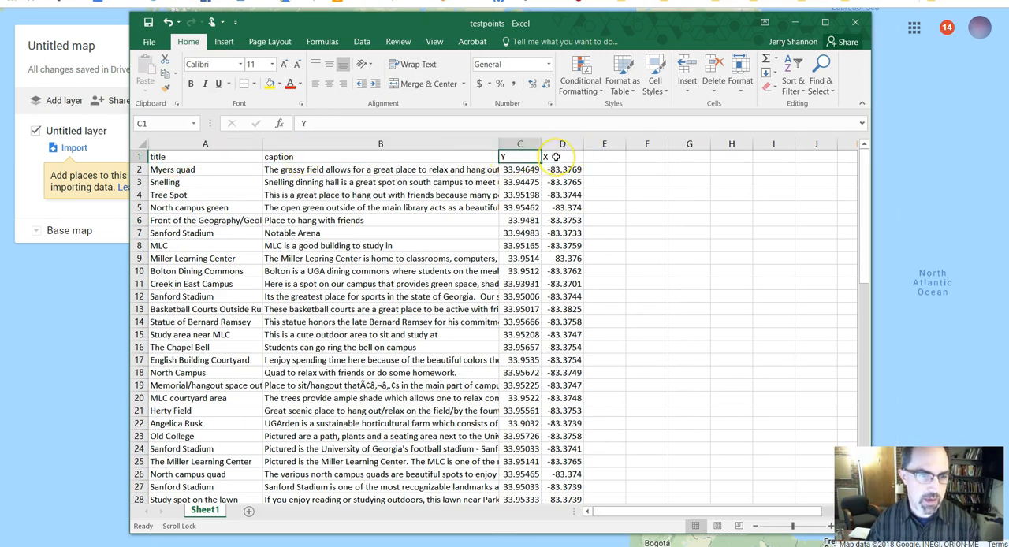
pyautogui.click(561, 156)
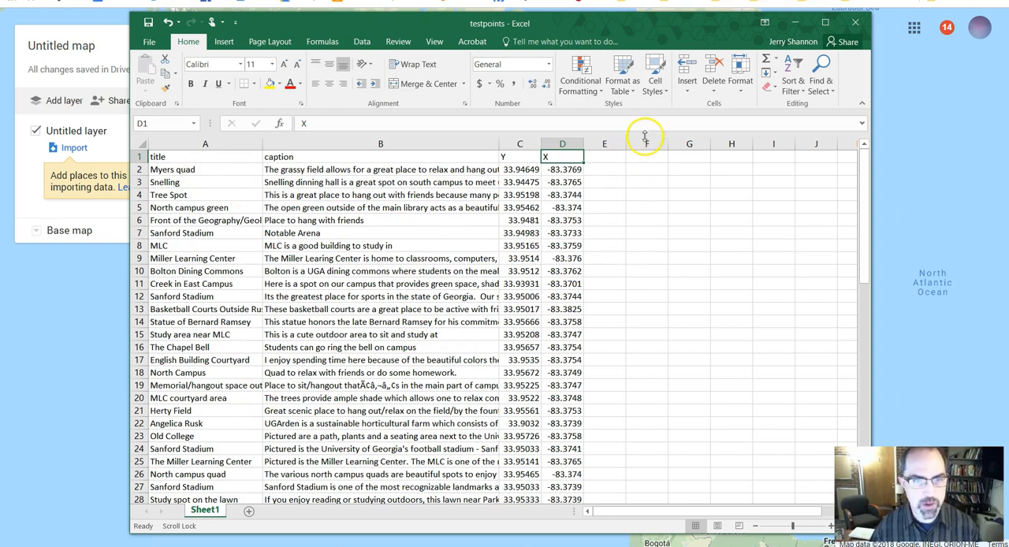
pyautogui.moveTo(670, 17)
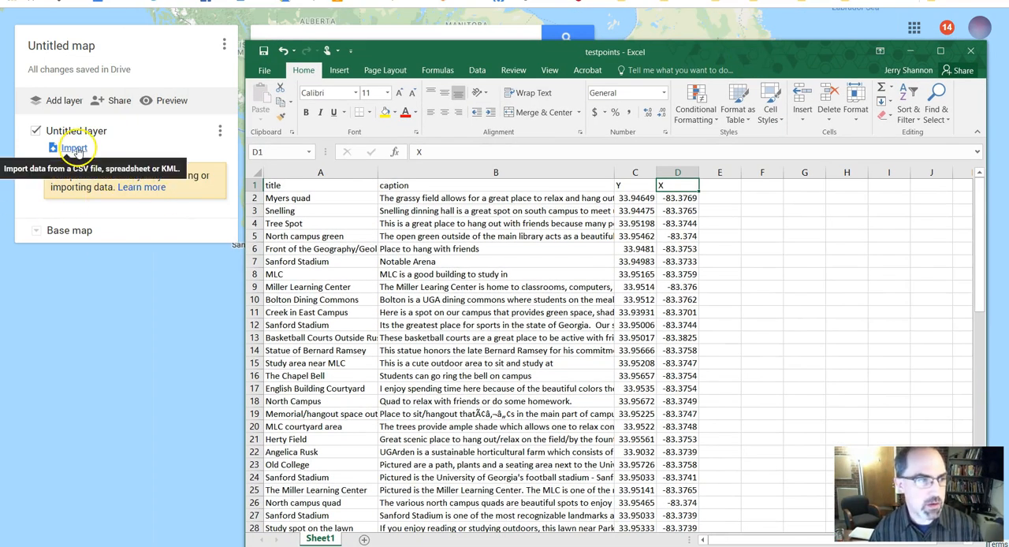
# - Import the testpoints spreadsheet from Documents into the untitled layer
pyautogui.click(74, 148)
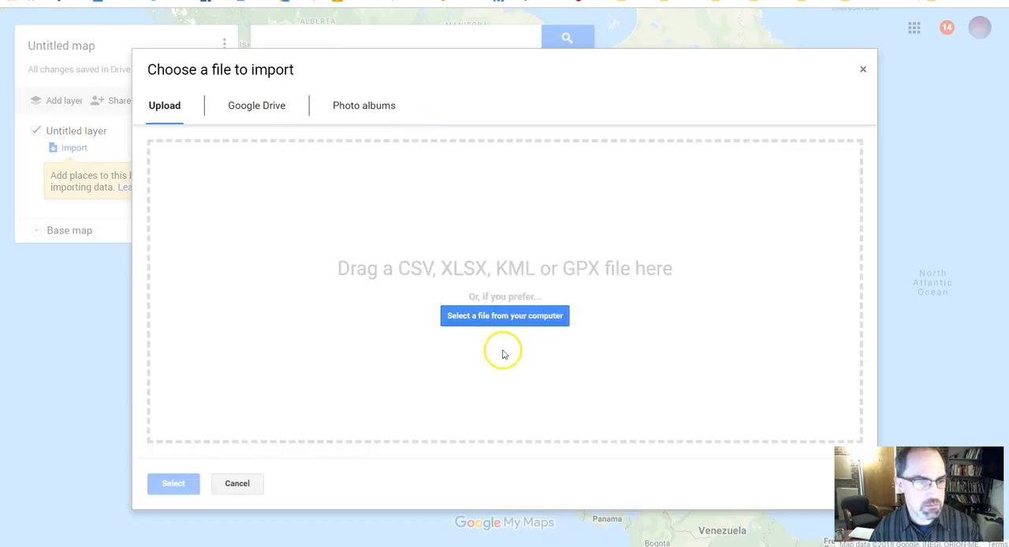
pyautogui.click(504, 315)
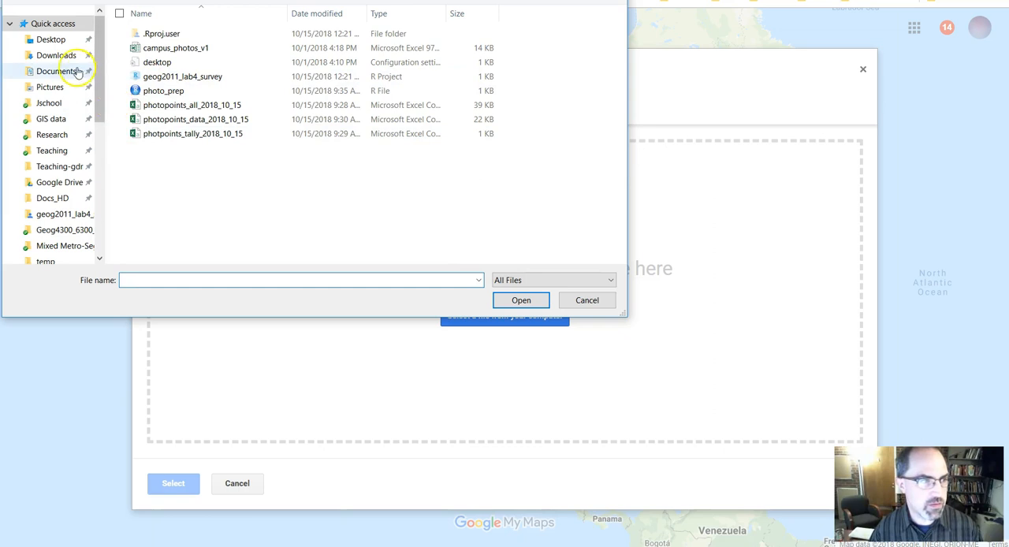
pyautogui.click(51, 38)
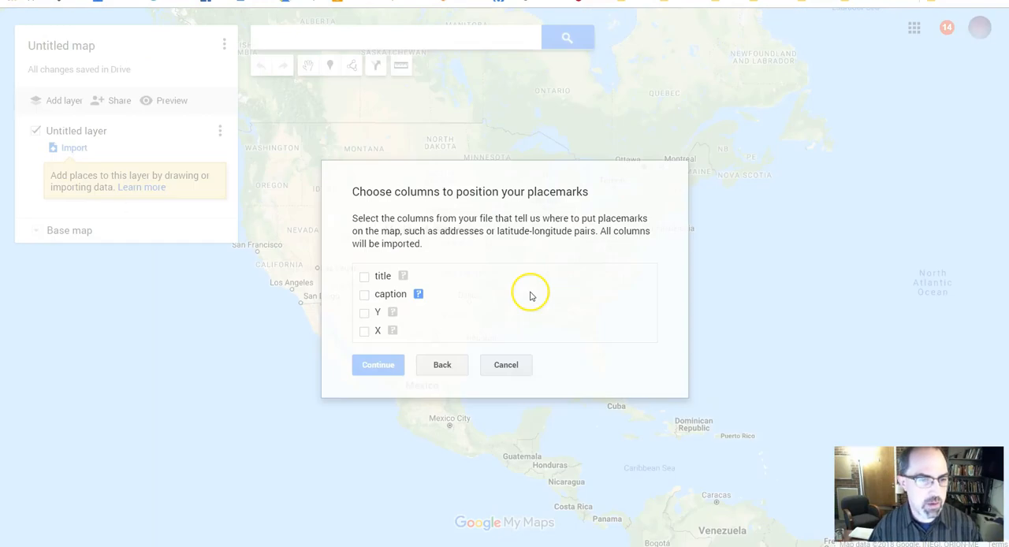
pyautogui.moveTo(480, 281)
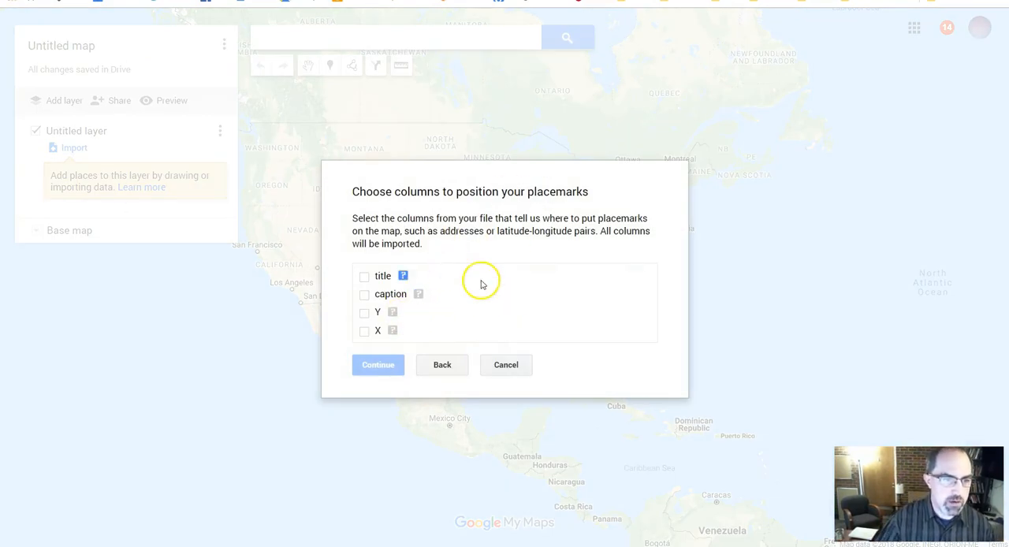
# - Map column Y to latitude and X to longitude, with marker names from the title column
pyautogui.click(364, 311)
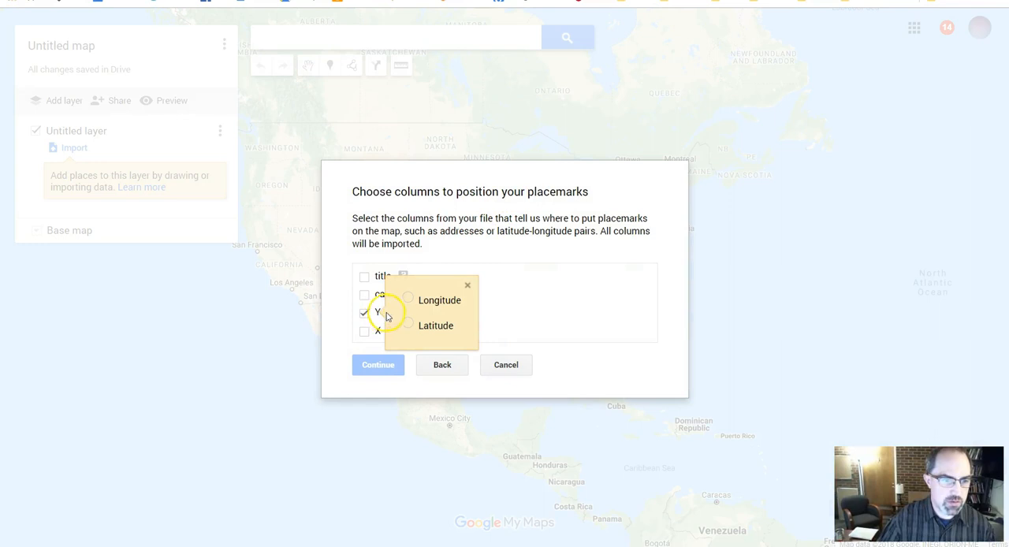
pyautogui.click(407, 325)
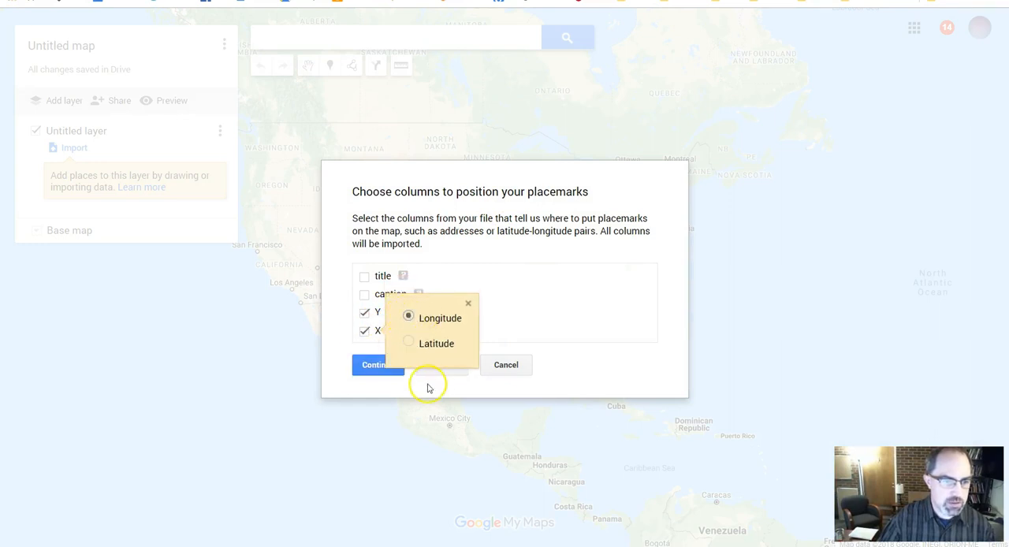
pyautogui.click(377, 364)
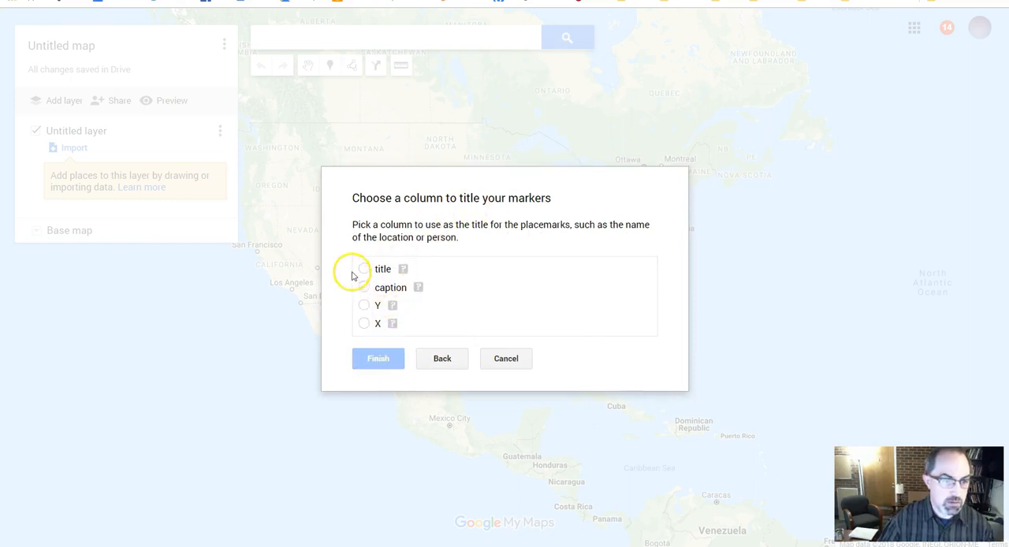
pyautogui.click(377, 359)
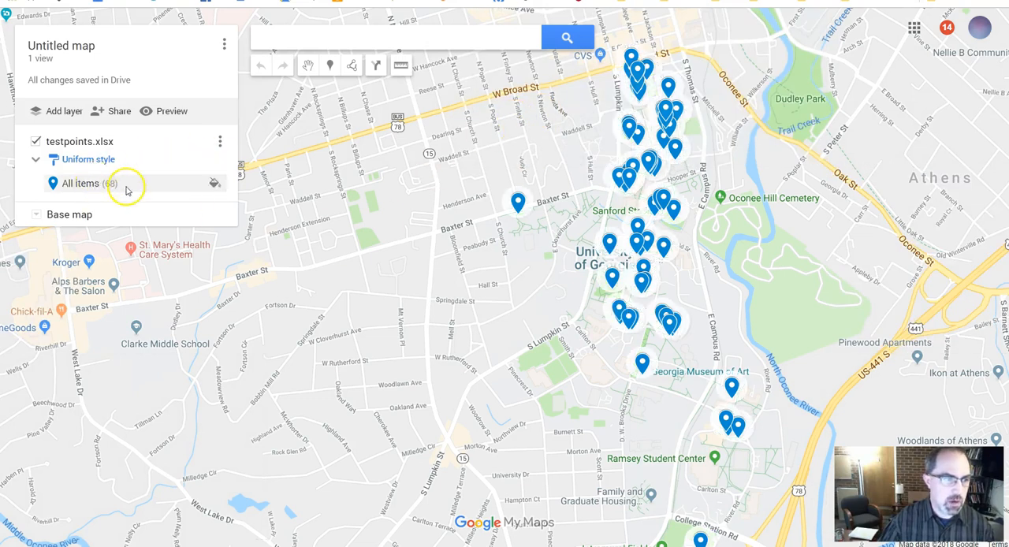
pyautogui.click(85, 158)
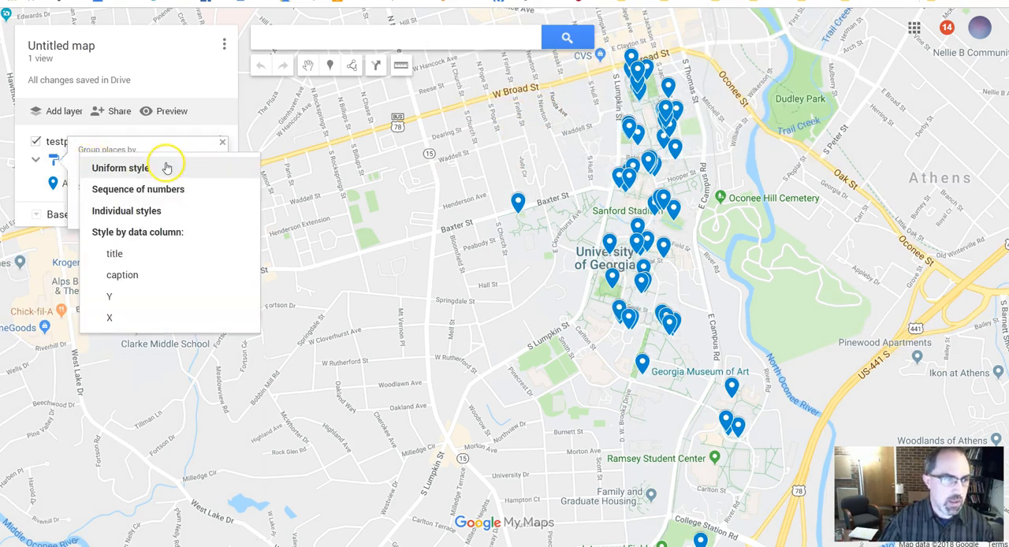
pyautogui.moveTo(125, 270)
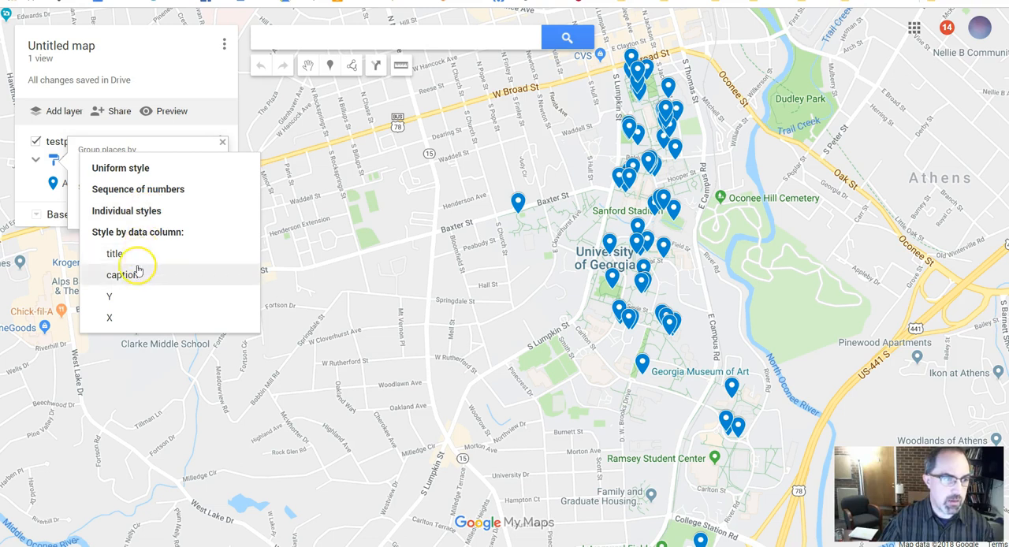
pyautogui.moveTo(137, 275)
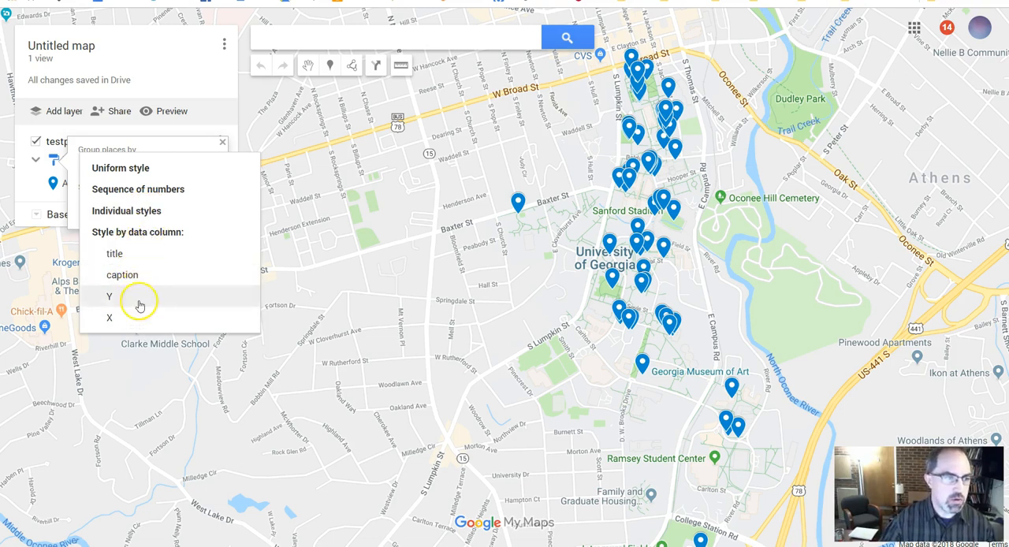
pyautogui.click(120, 168)
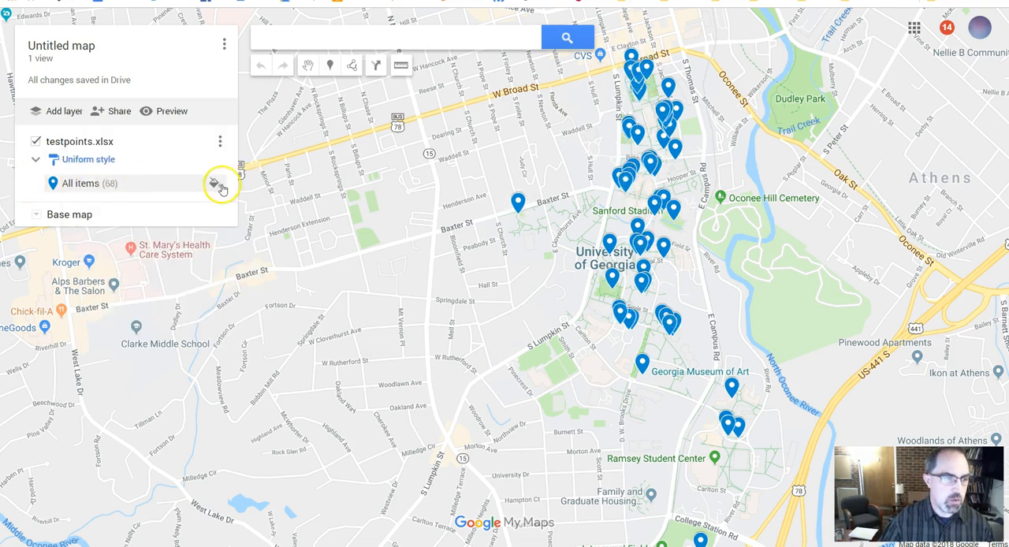
# - Style all 68 markers dark green with the deer icon
pyautogui.click(214, 183)
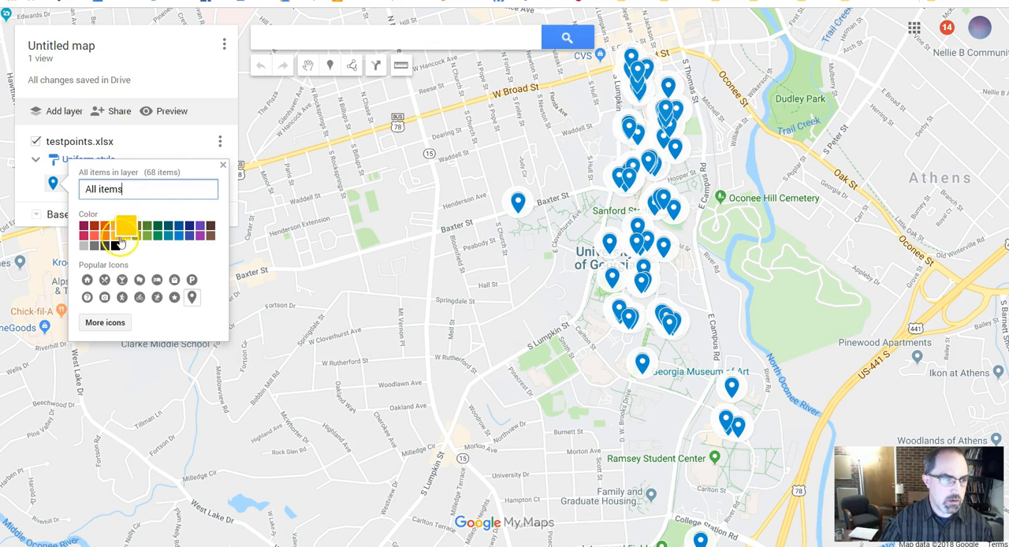
pyautogui.click(101, 228)
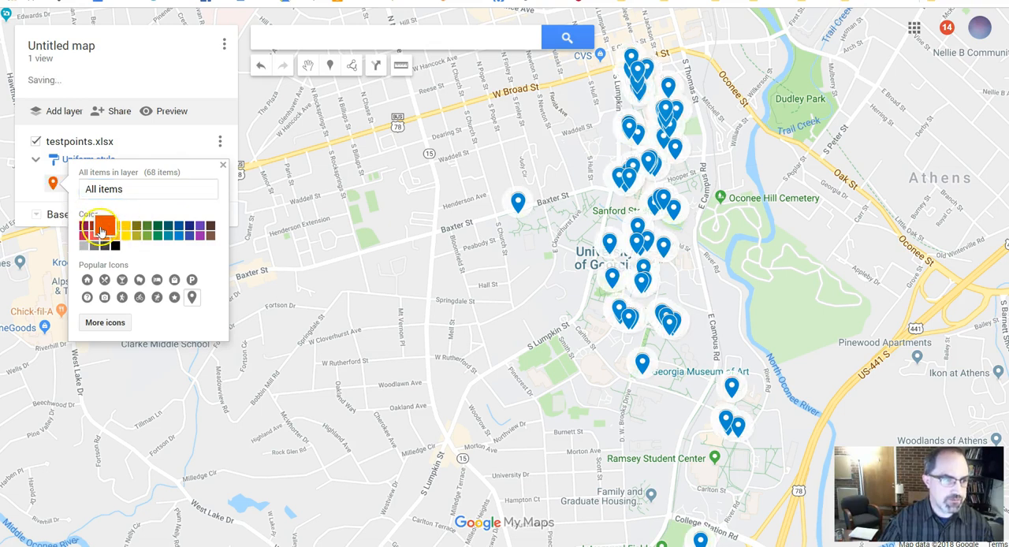
pyautogui.click(159, 229)
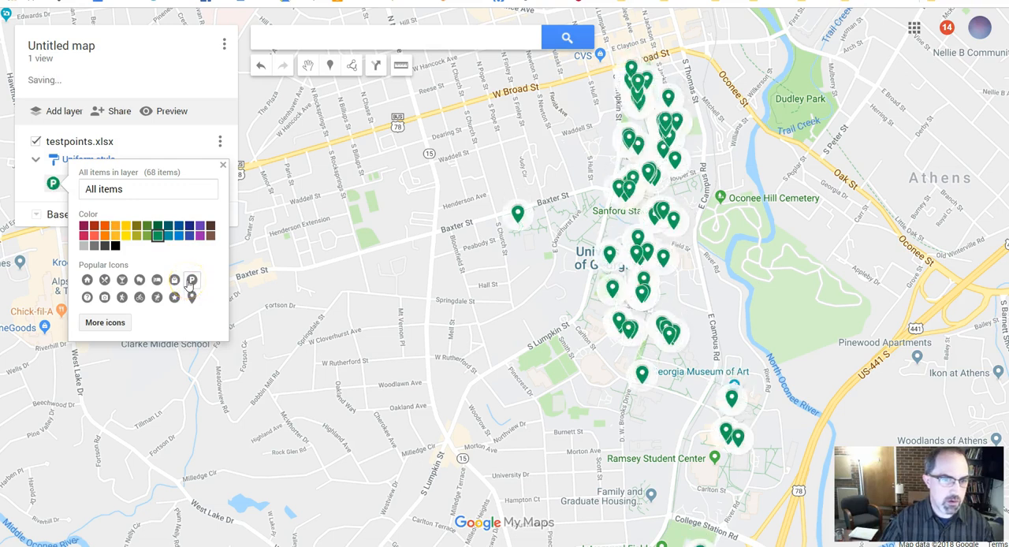
pyautogui.click(105, 322)
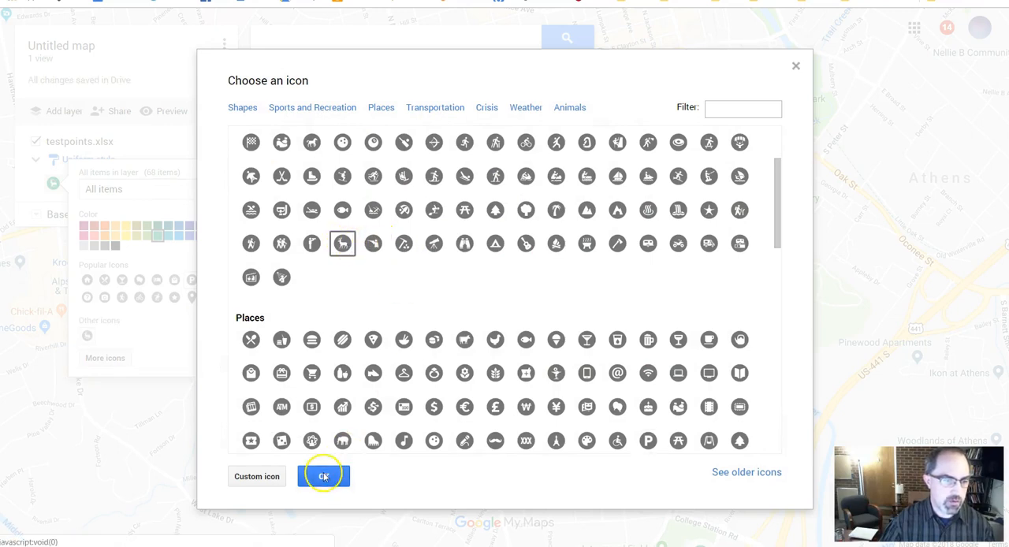
pyautogui.click(324, 476)
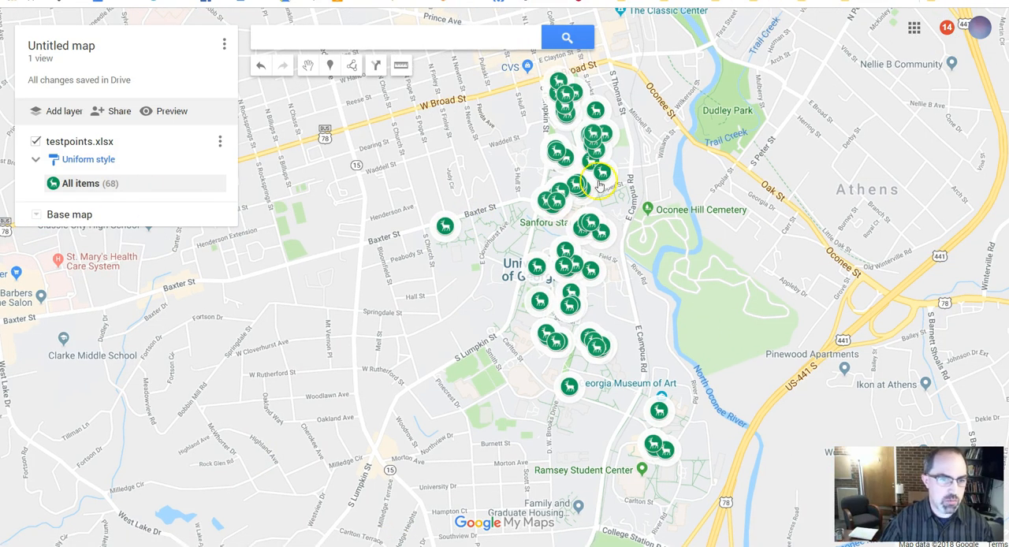
pyautogui.moveTo(223, 183)
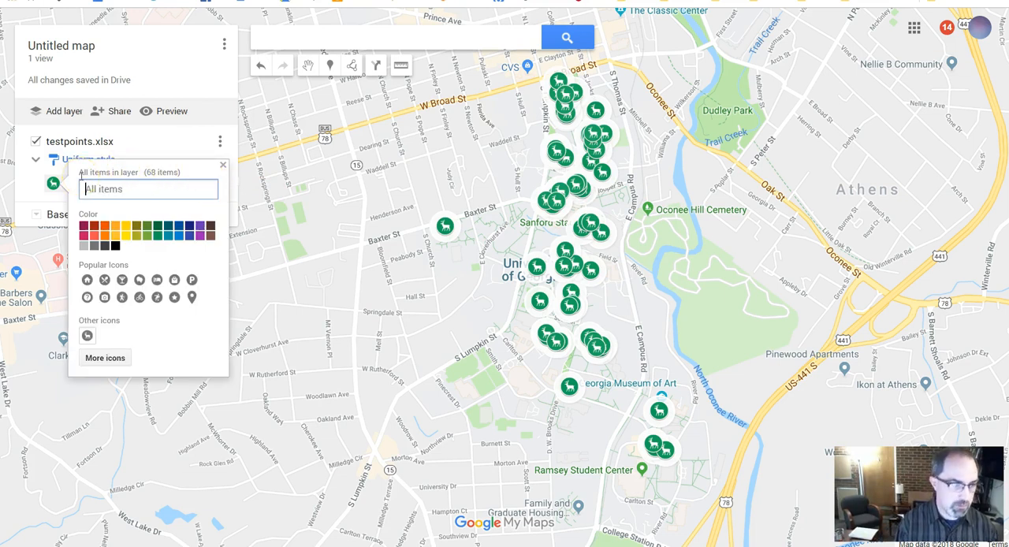
# - Name the all-items style group 'Arch' and close the styling popup
pyautogui.write('Arch')
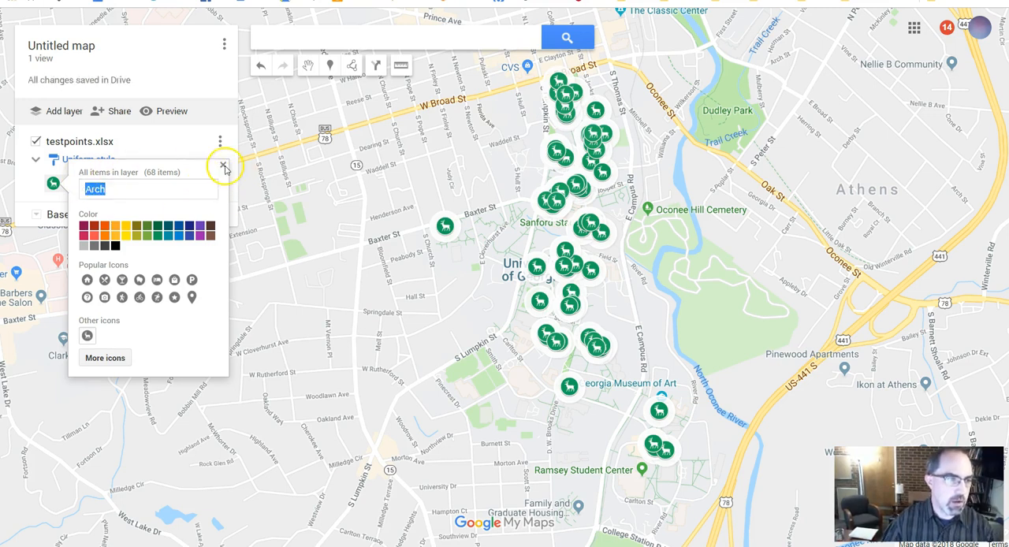
pyautogui.click(224, 167)
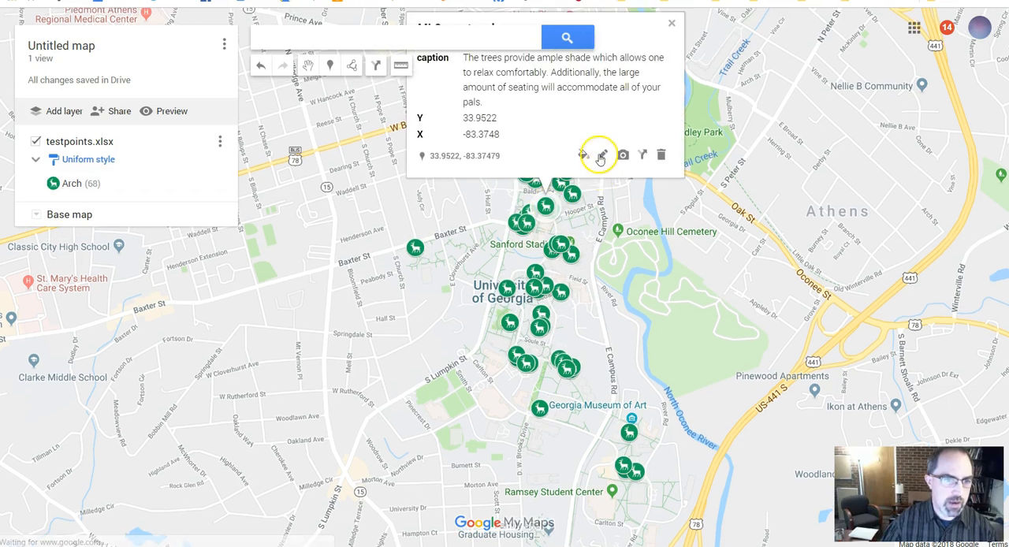
# - Save one campus point's popup details, then cancel another point's edit form
pyautogui.click(603, 154)
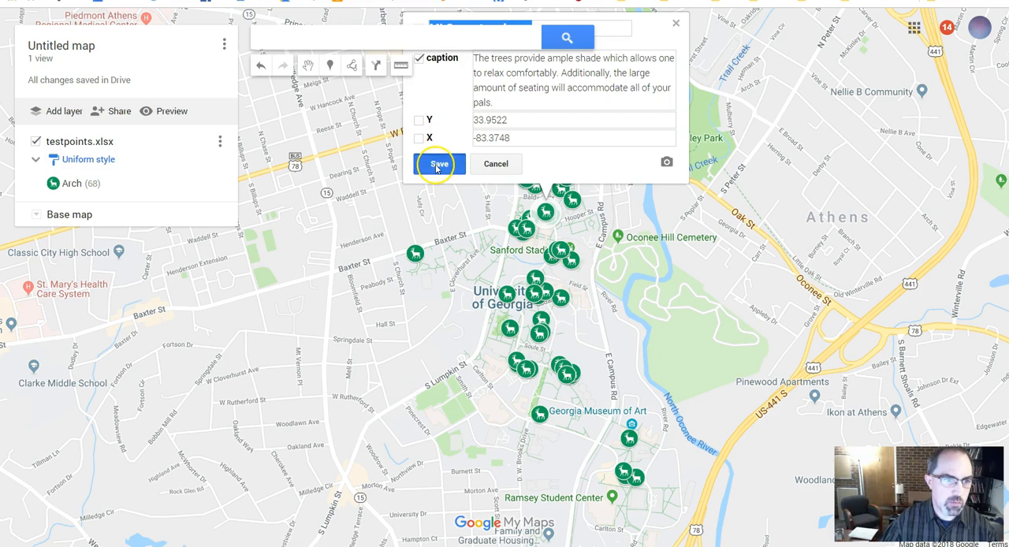
pyautogui.click(439, 164)
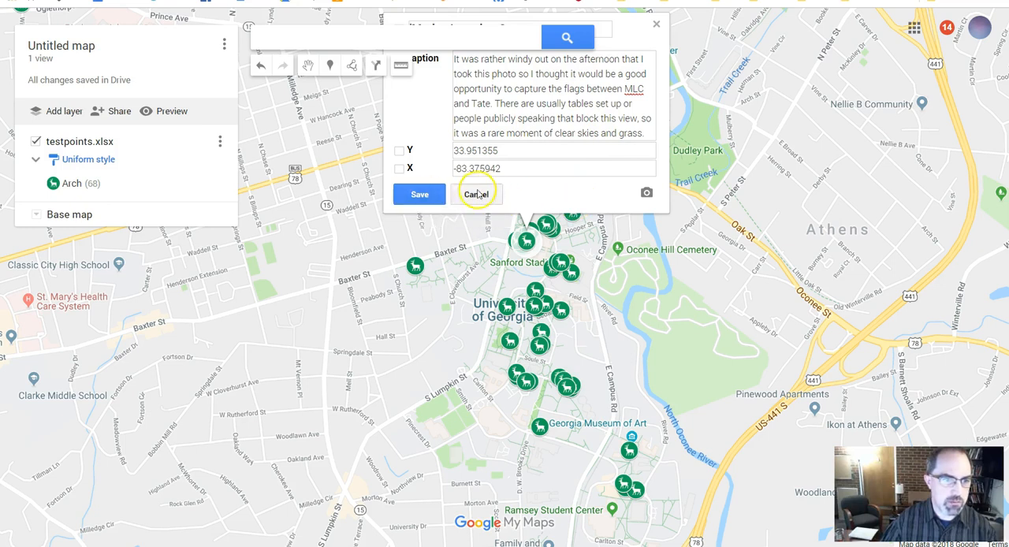
pyautogui.click(476, 194)
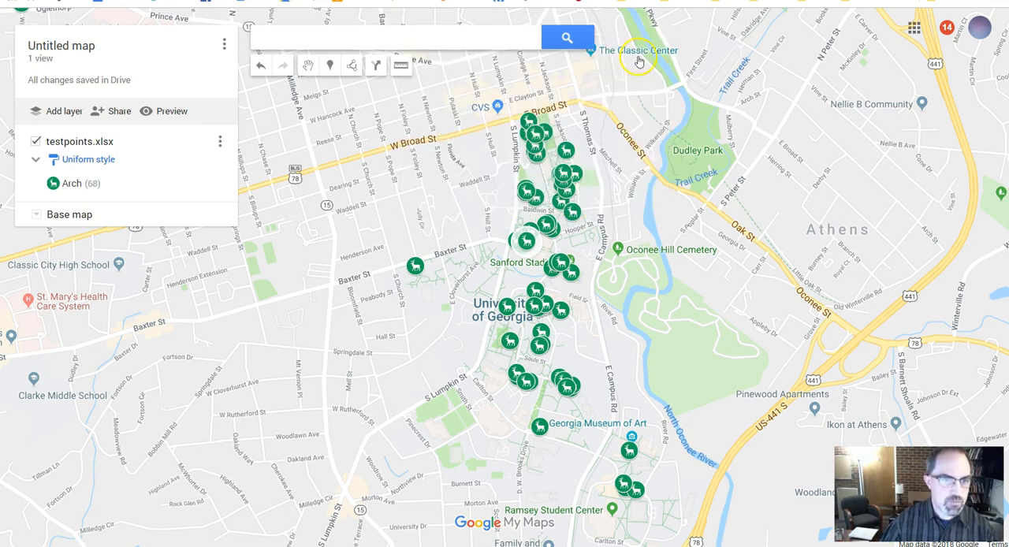